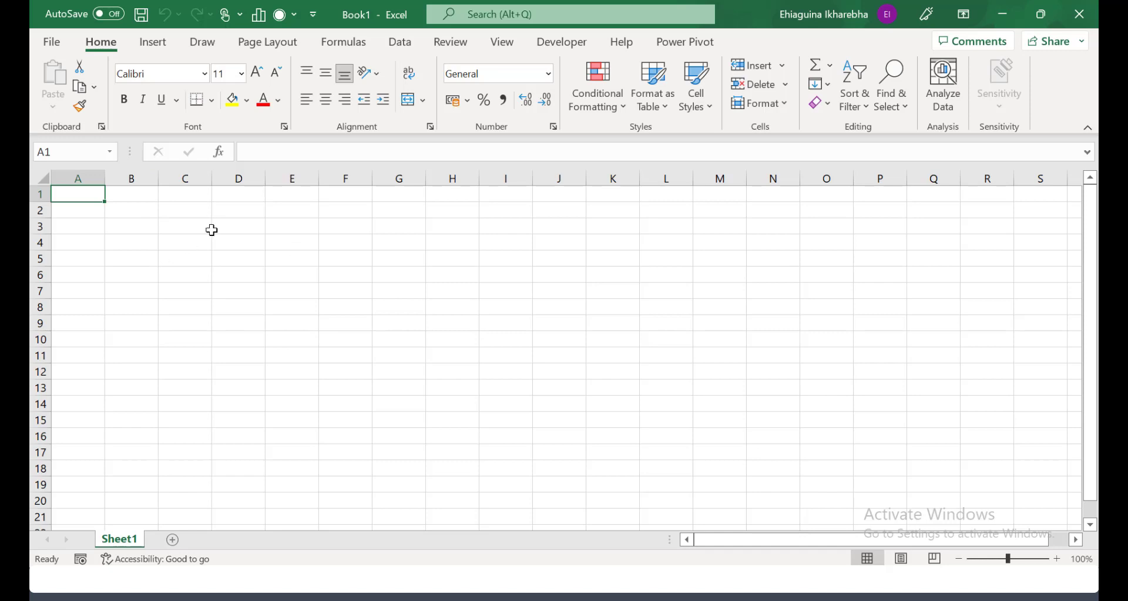
Explore the blank sheet by selecting column A, column G and cell G6
click(77, 178)
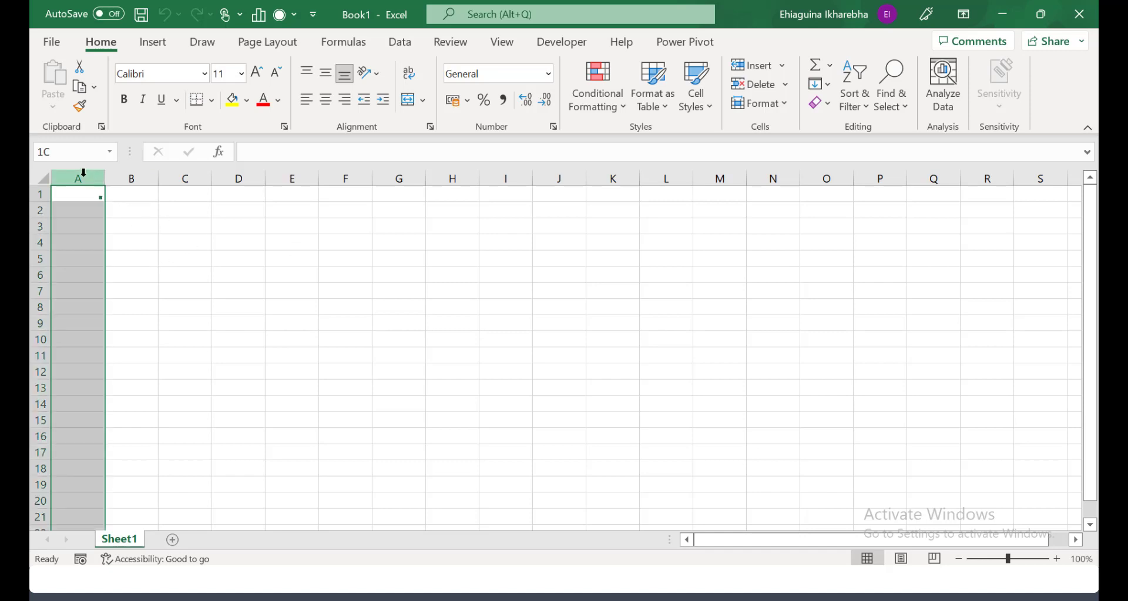
click(77, 194)
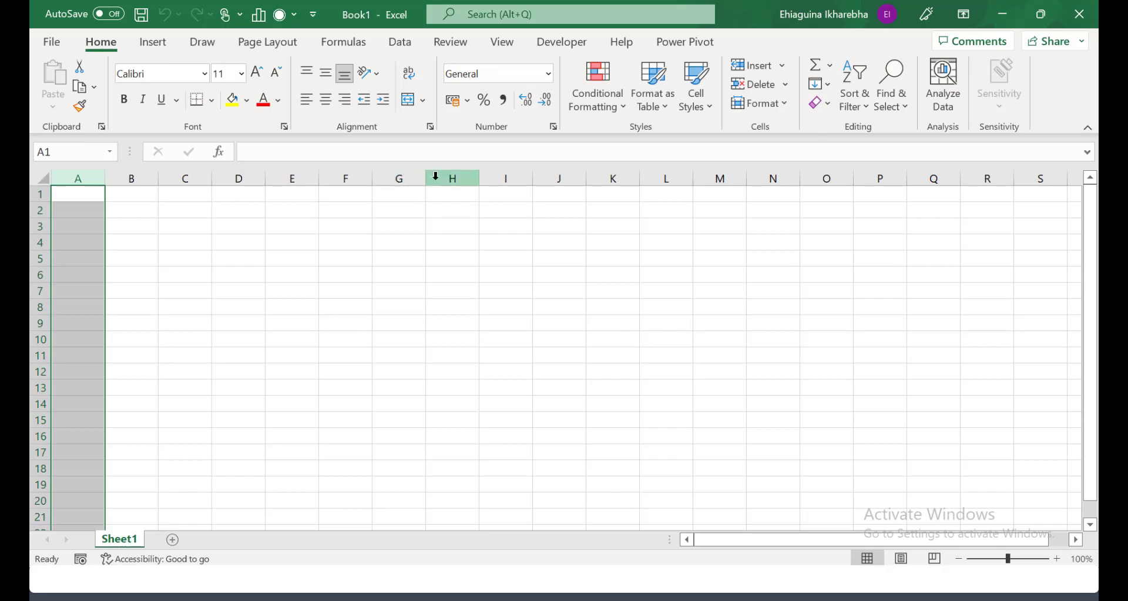
click(398, 177)
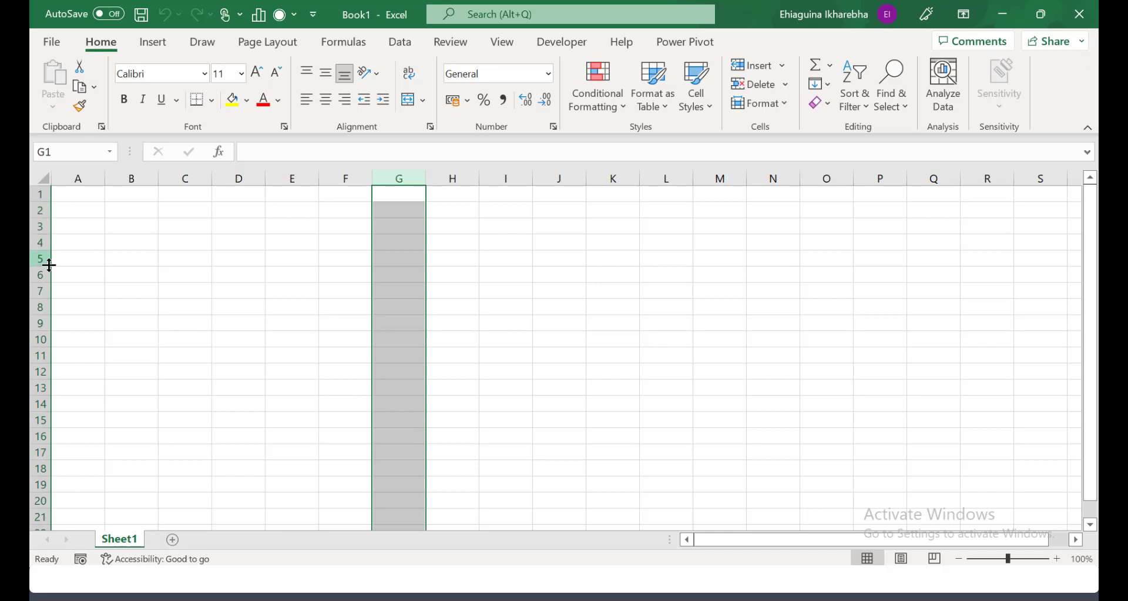
click(398, 274)
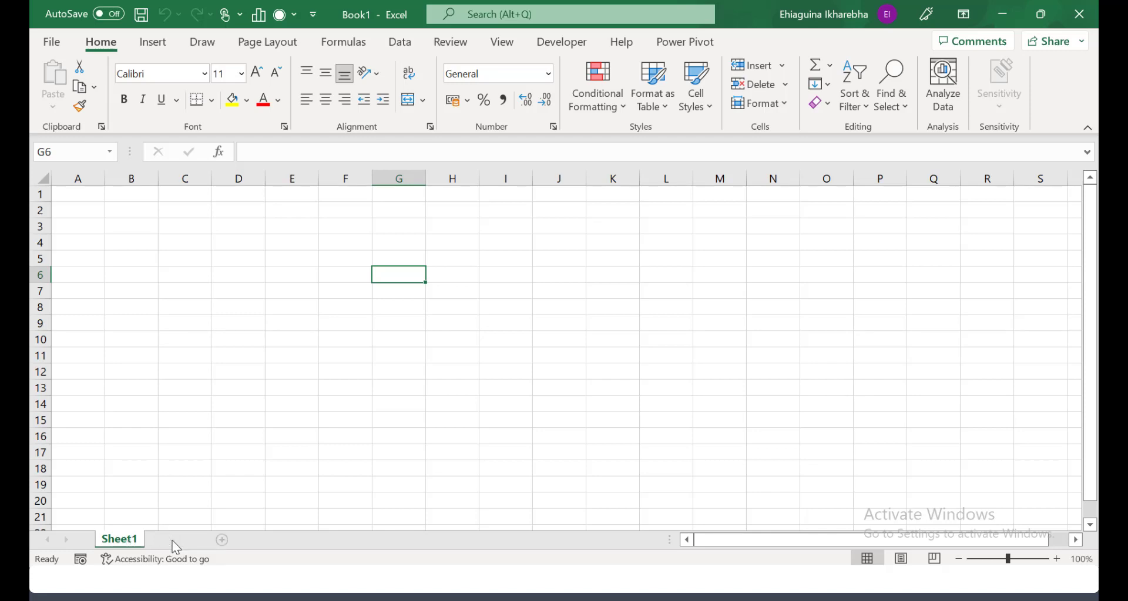
Insert a second worksheet, Sheet2, with the New Sheet (+) button
click(222, 539)
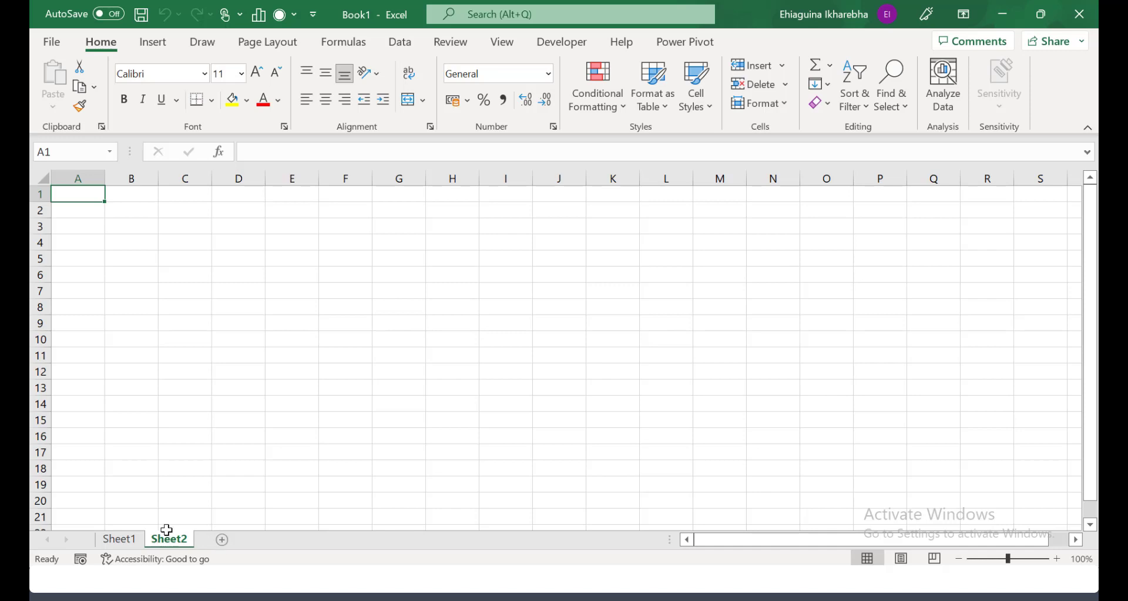
mouse_move(217, 453)
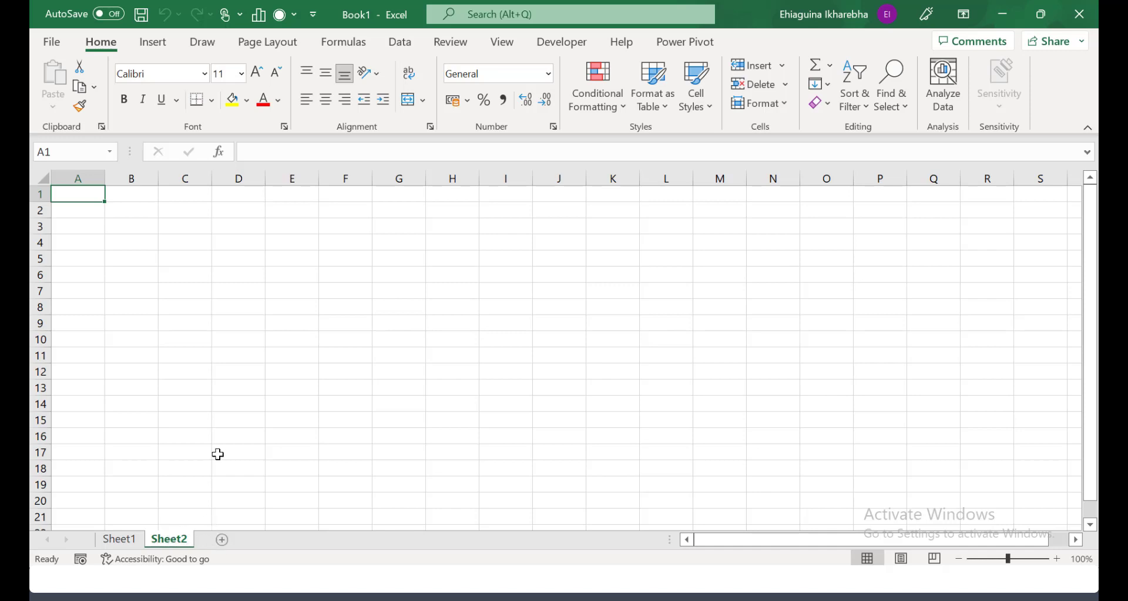
mouse_move(196, 375)
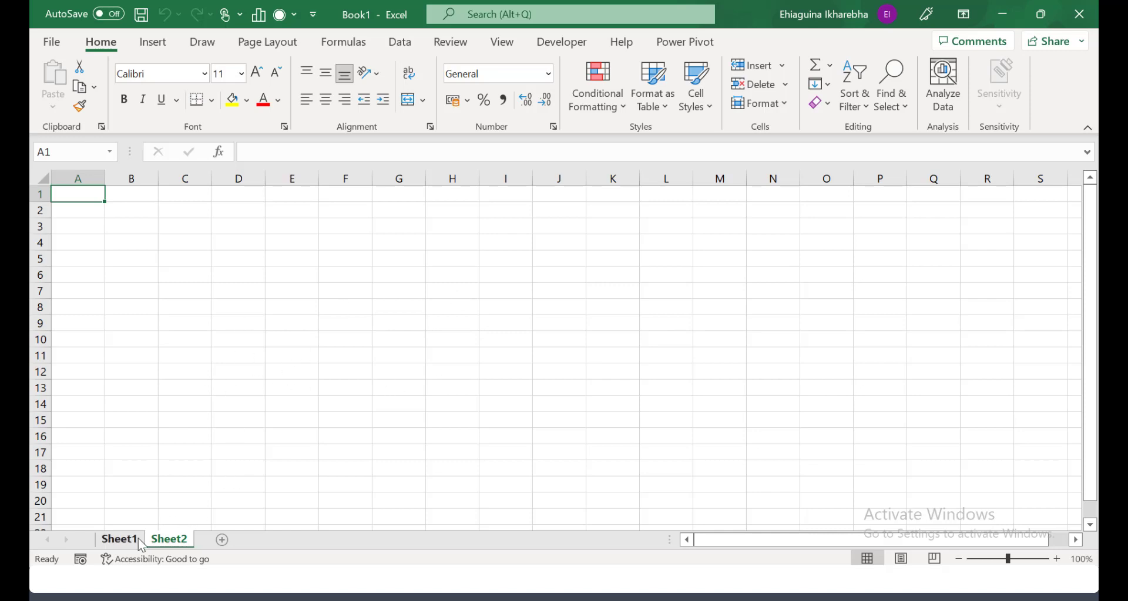
click(168, 539)
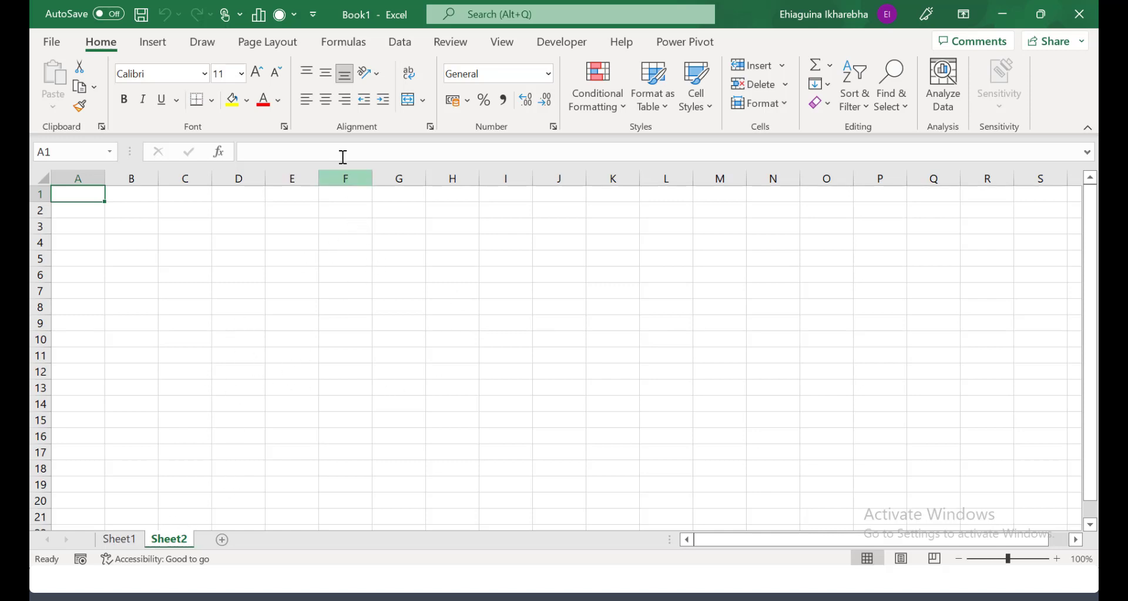
mouse_move(350, 387)
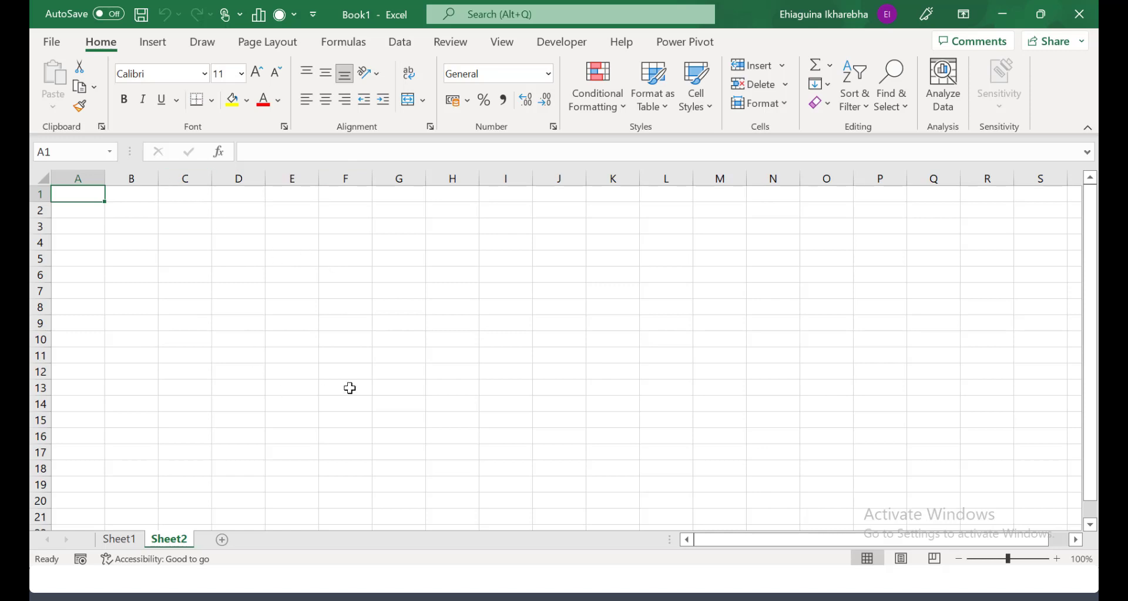
mouse_move(392, 351)
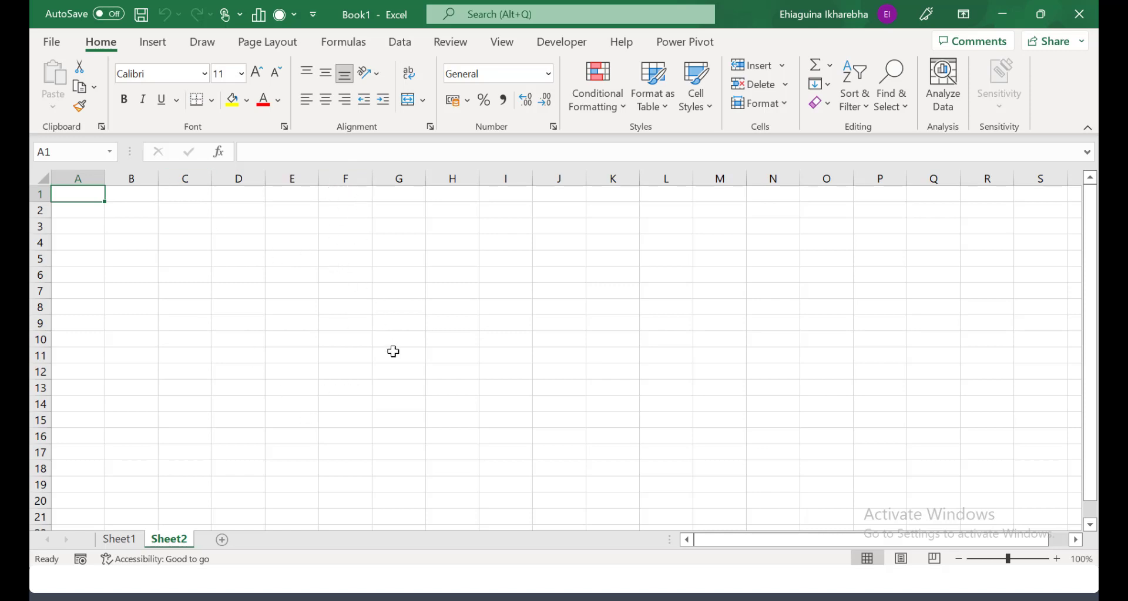
mouse_move(348, 366)
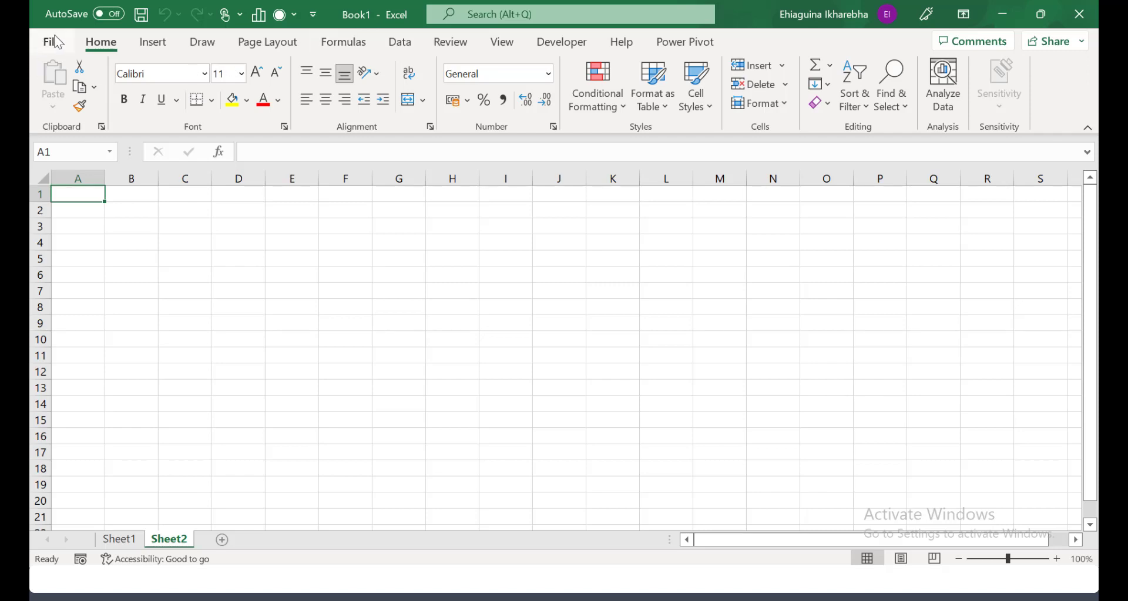
Bring up the Save As dialog from the File menu
click(50, 41)
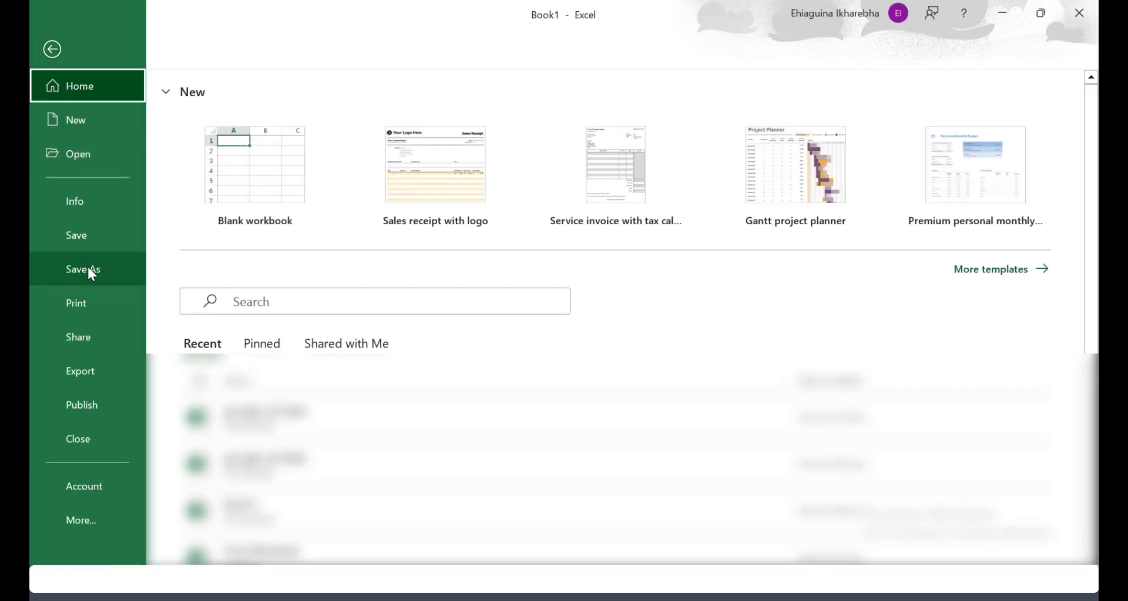
click(83, 268)
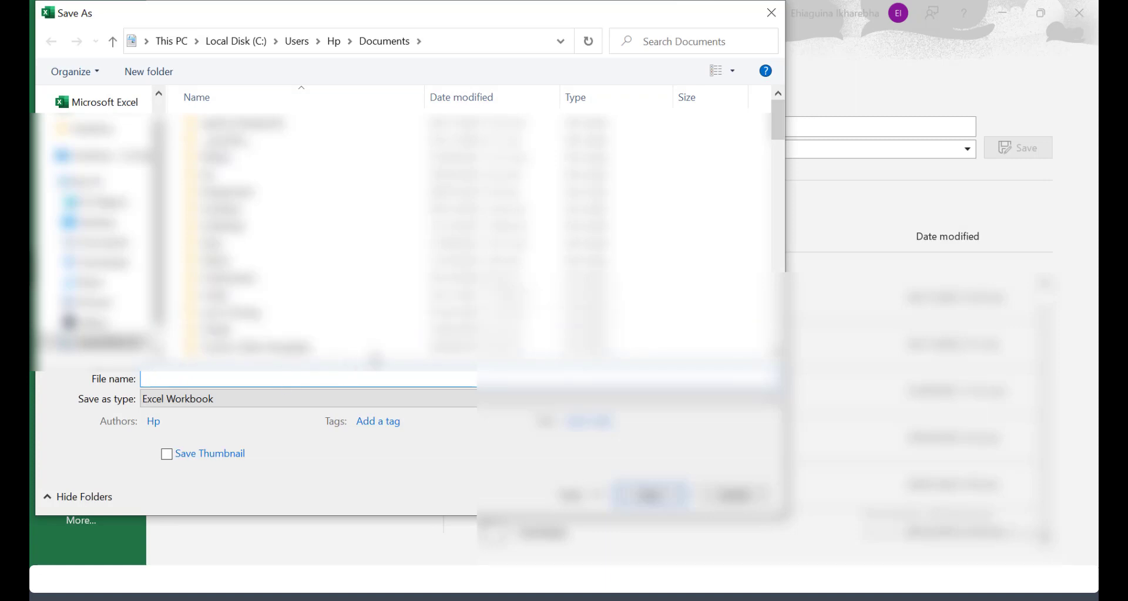
Save the workbook in Documents as my-first-workbook
text(my)
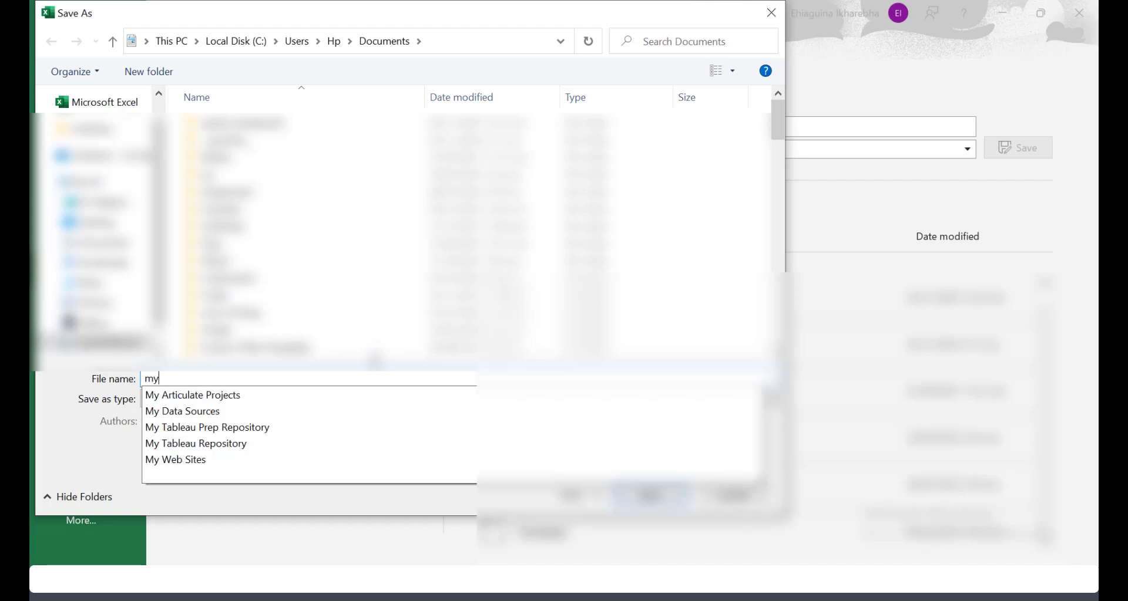
text(-first)
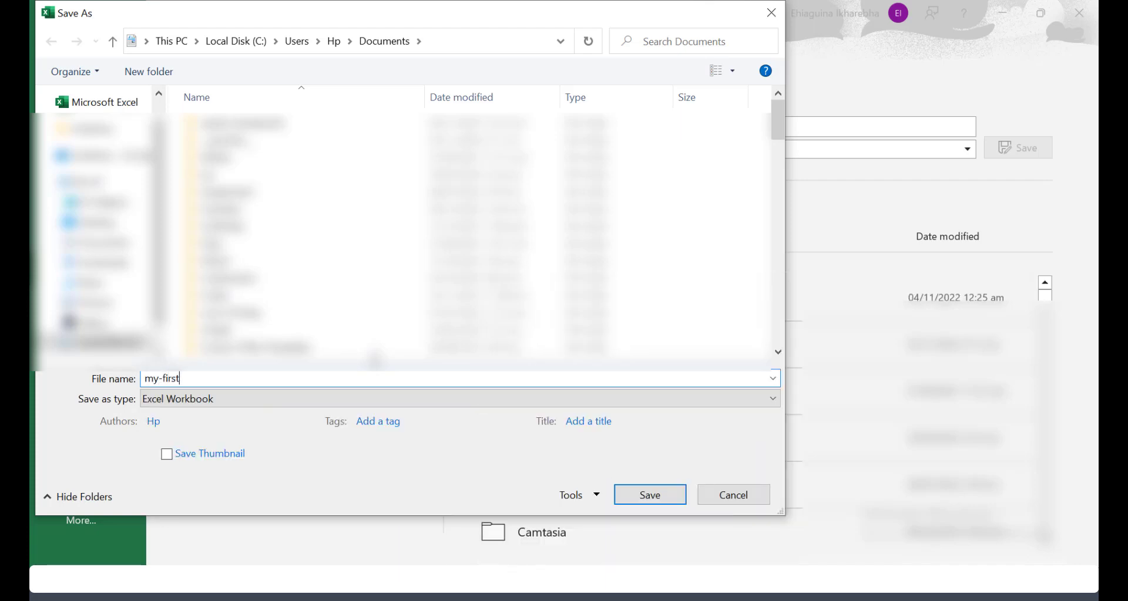
text(-)
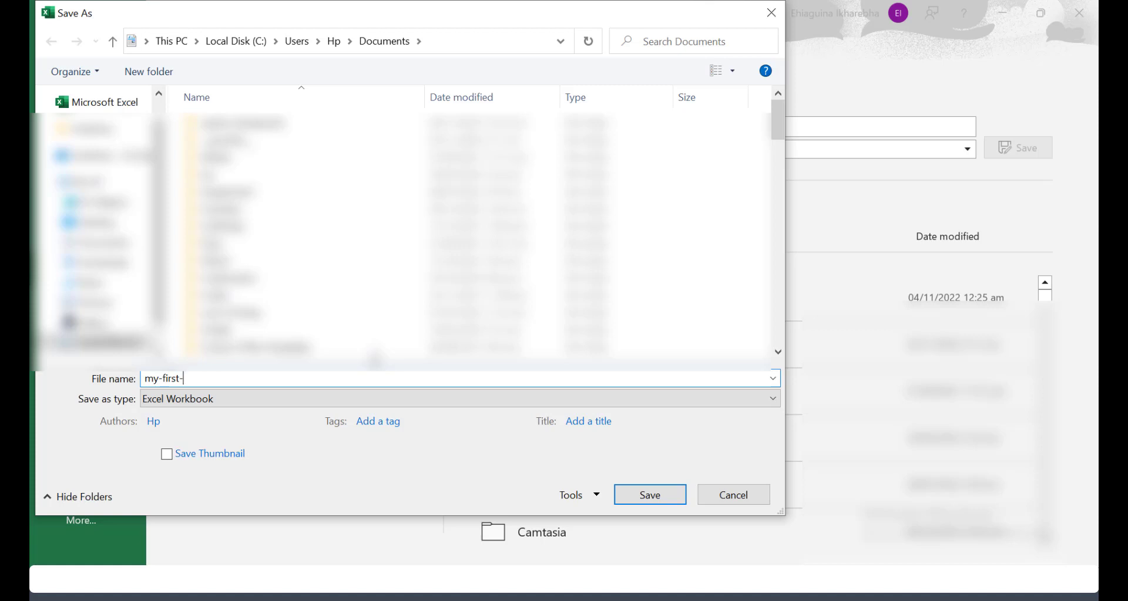
text(workb)
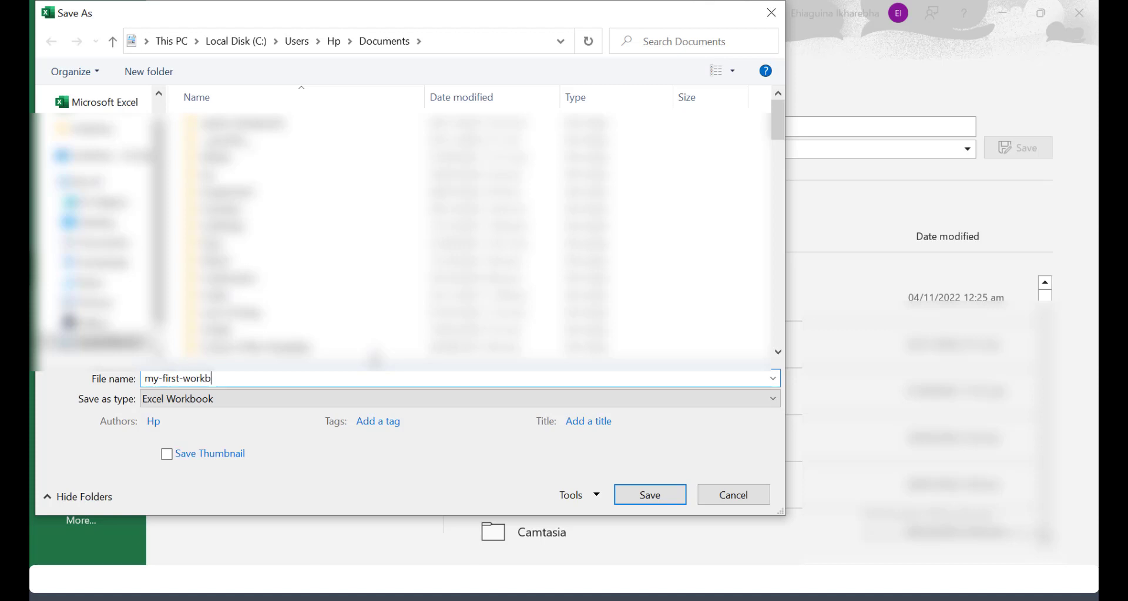
text(ook)
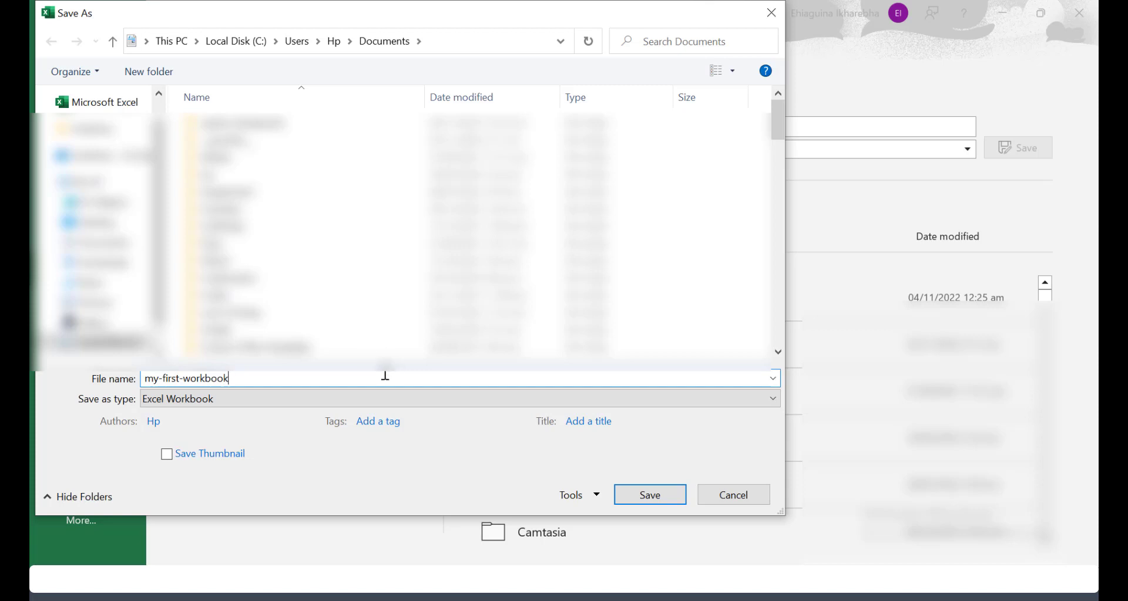
click(461, 399)
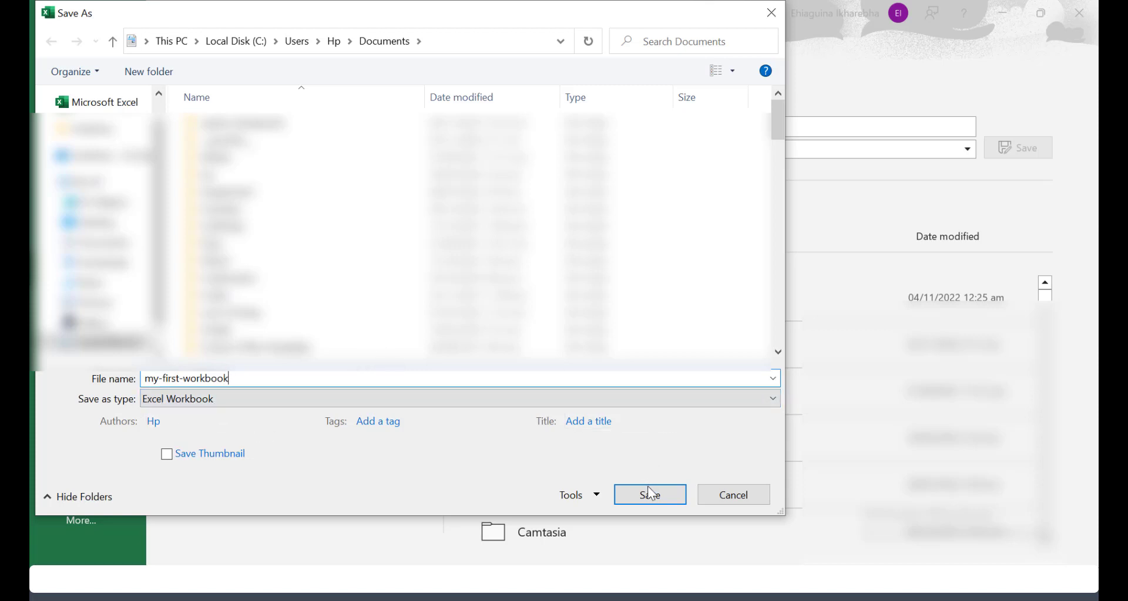
click(648, 495)
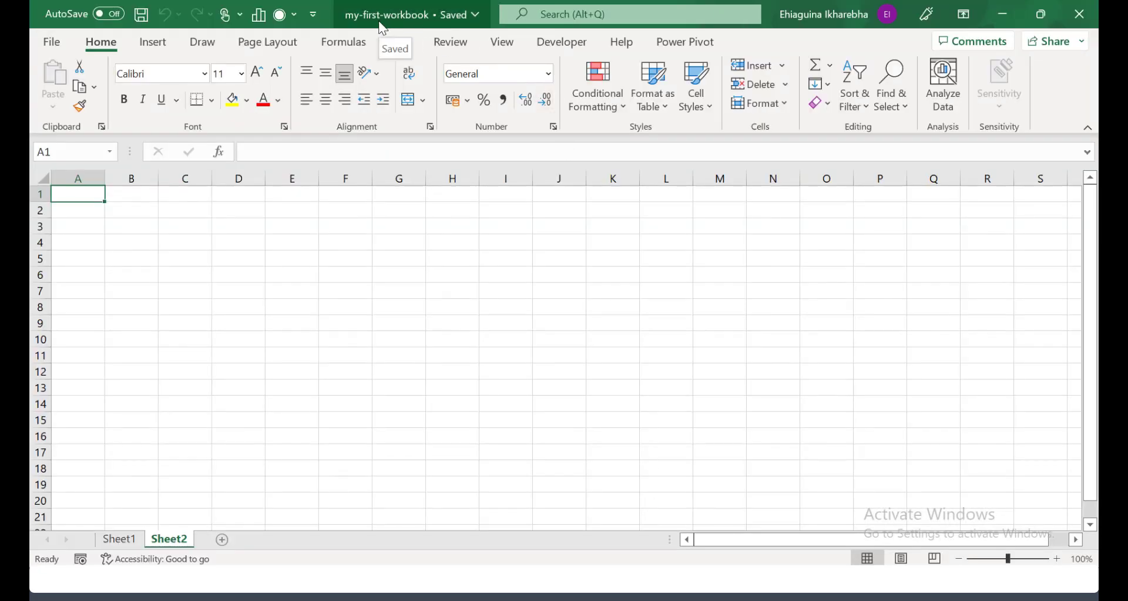
mouse_move(418, 33)
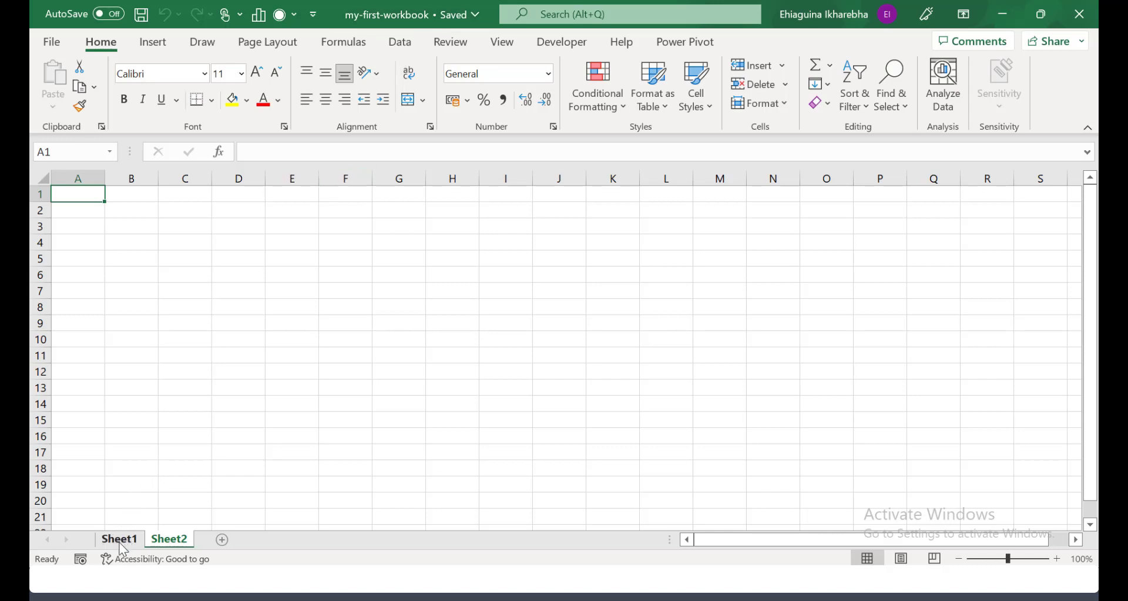
click(168, 539)
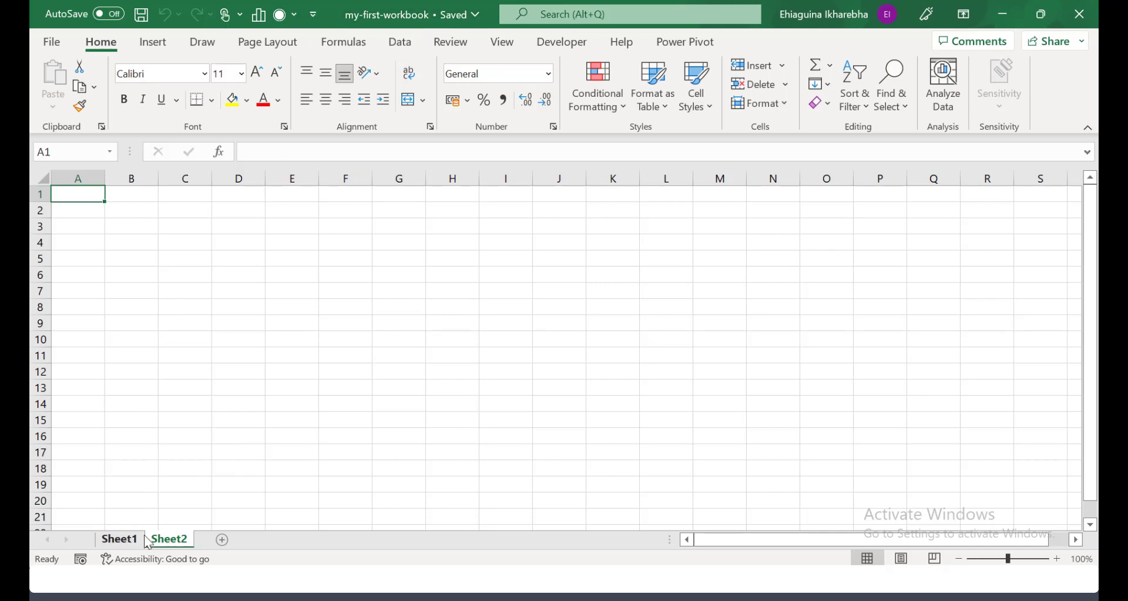
click(169, 539)
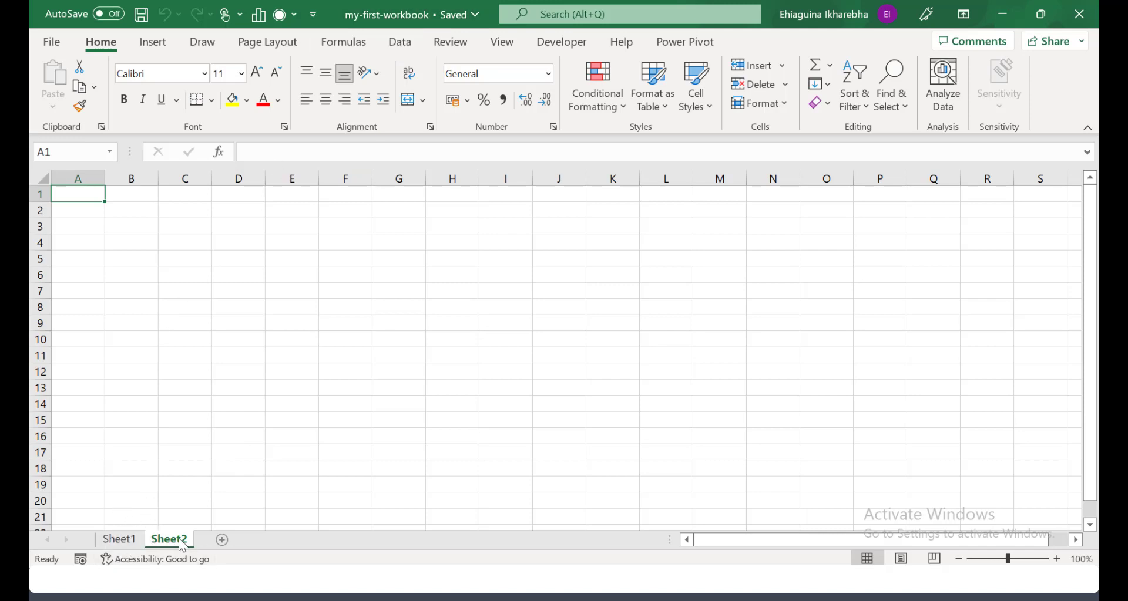